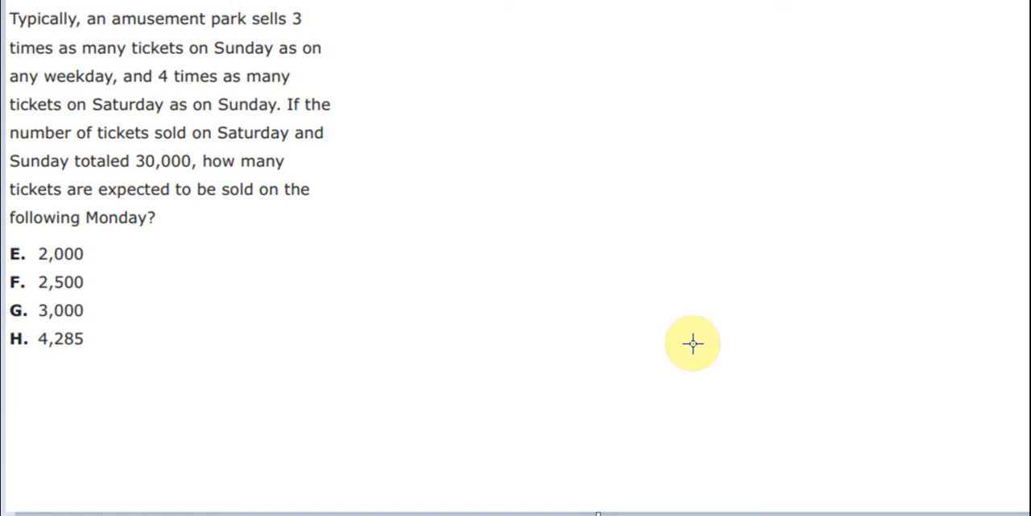
mouse_move(48, 194)
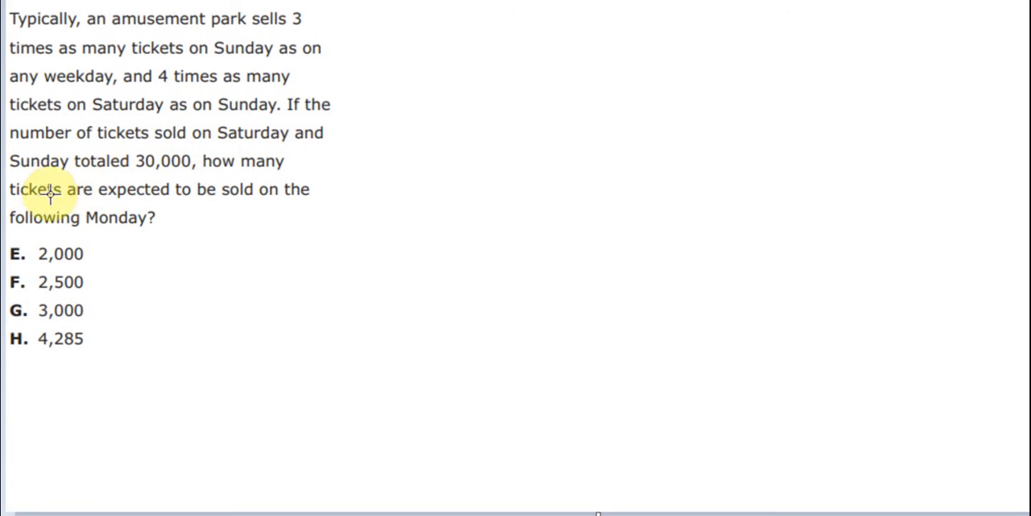
mouse_move(168, 236)
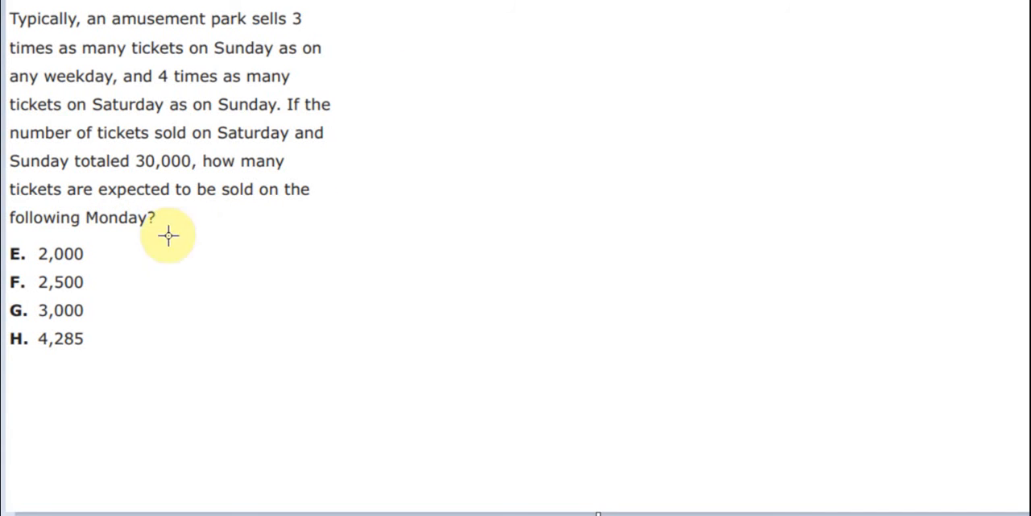
Box the key terms 'weekday', 'Monday' and '30,000' in the ticket problem text
double_click(113, 218)
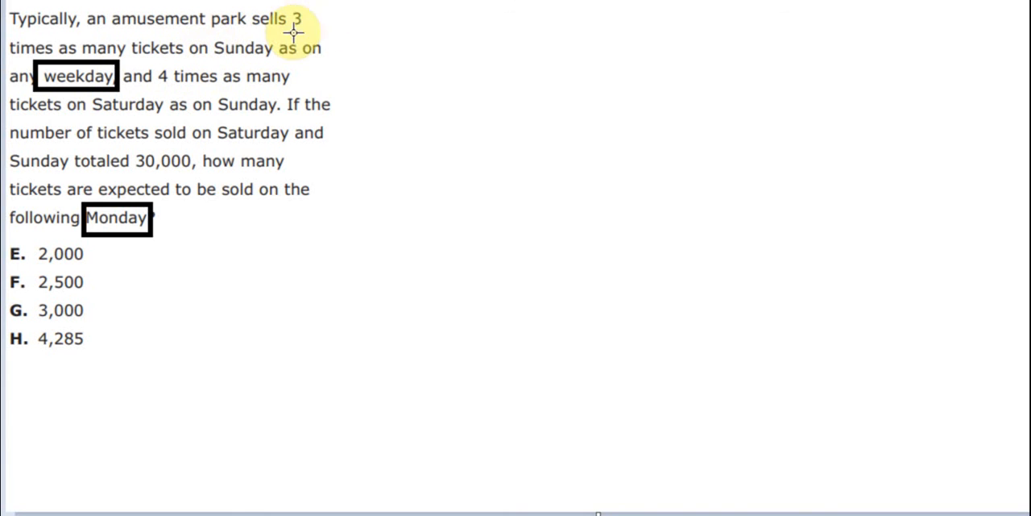
mouse_move(216, 87)
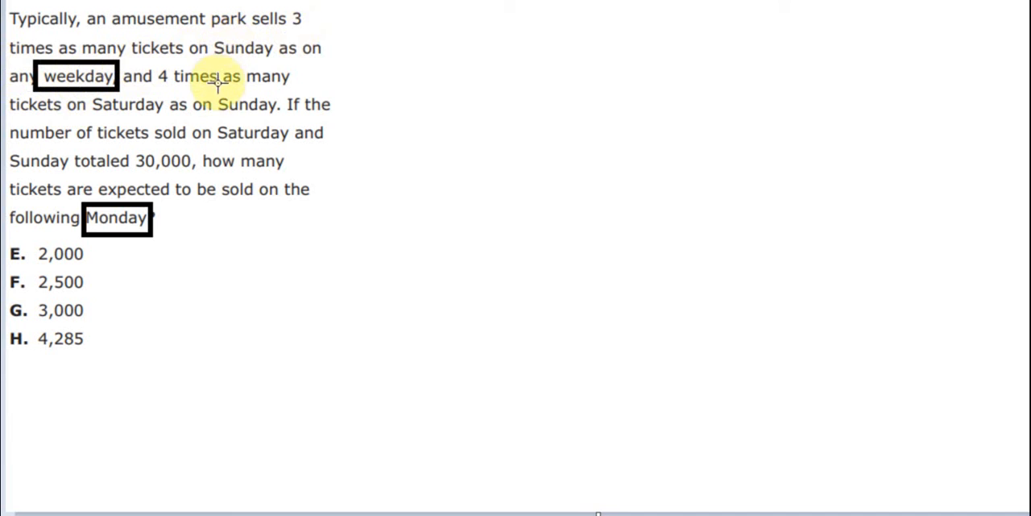
mouse_move(89, 132)
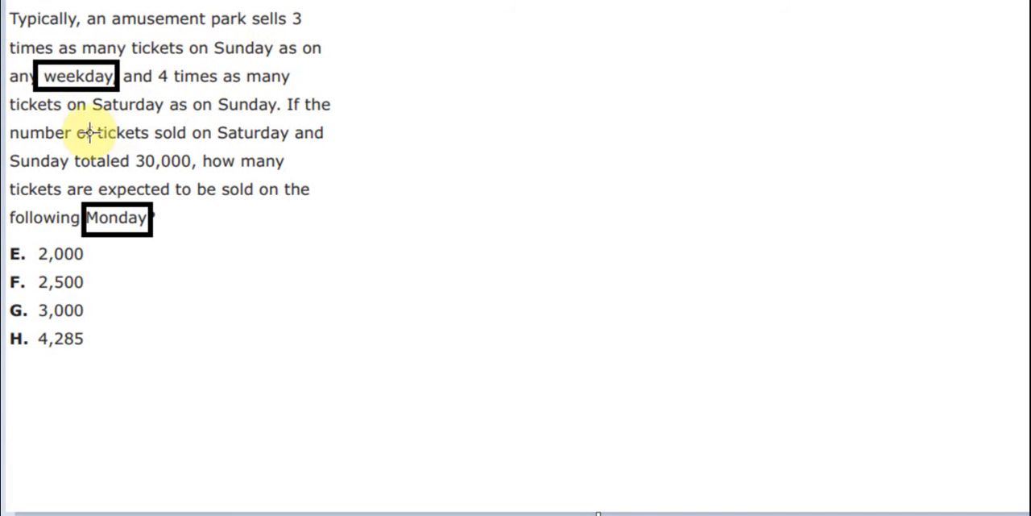
mouse_move(274, 116)
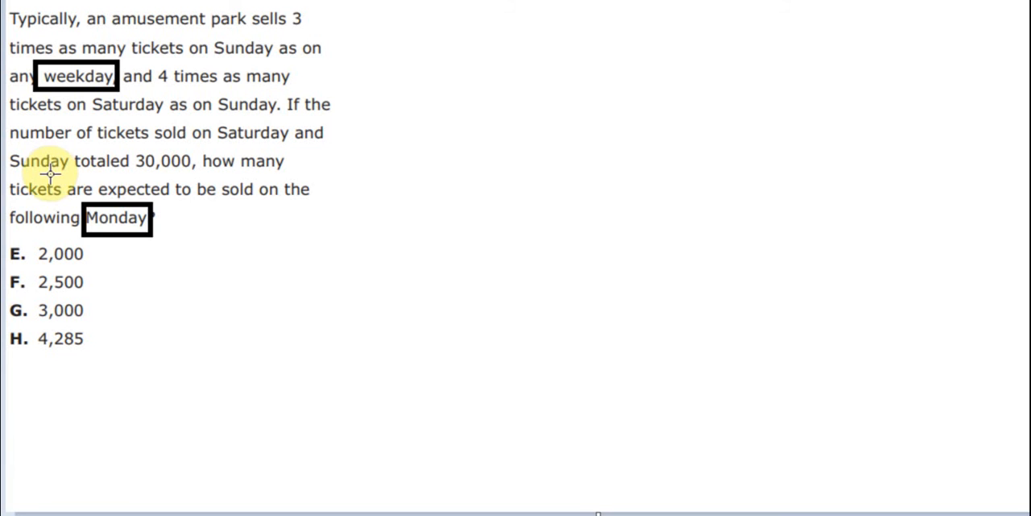
click(164, 161)
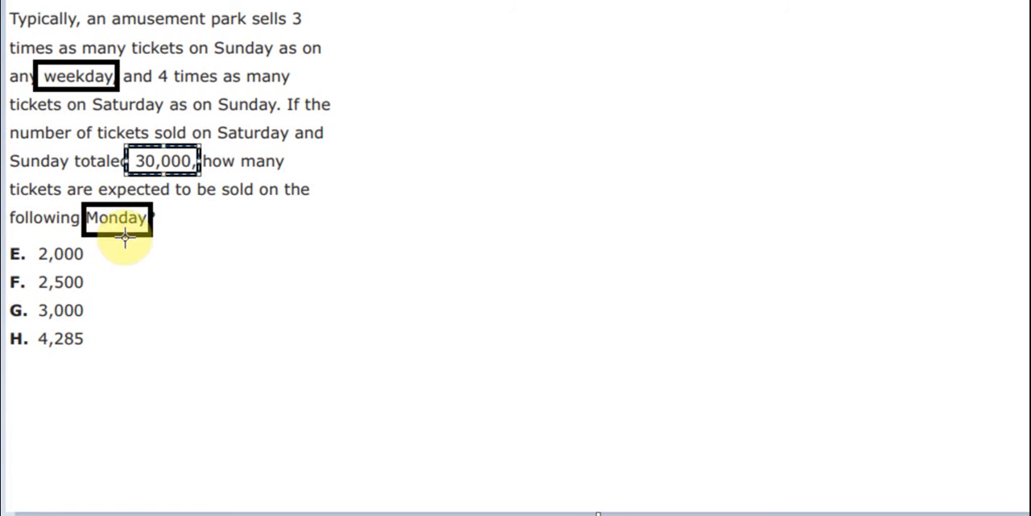
mouse_move(374, 107)
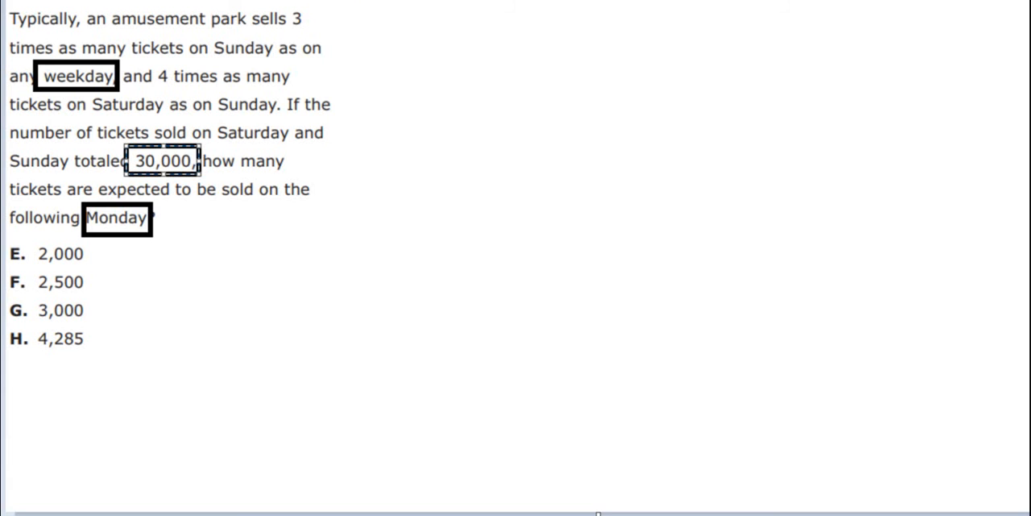
Write the solution line '30000 divide with 4 then divide with 3 => 30000' beside the problem
text(30000)
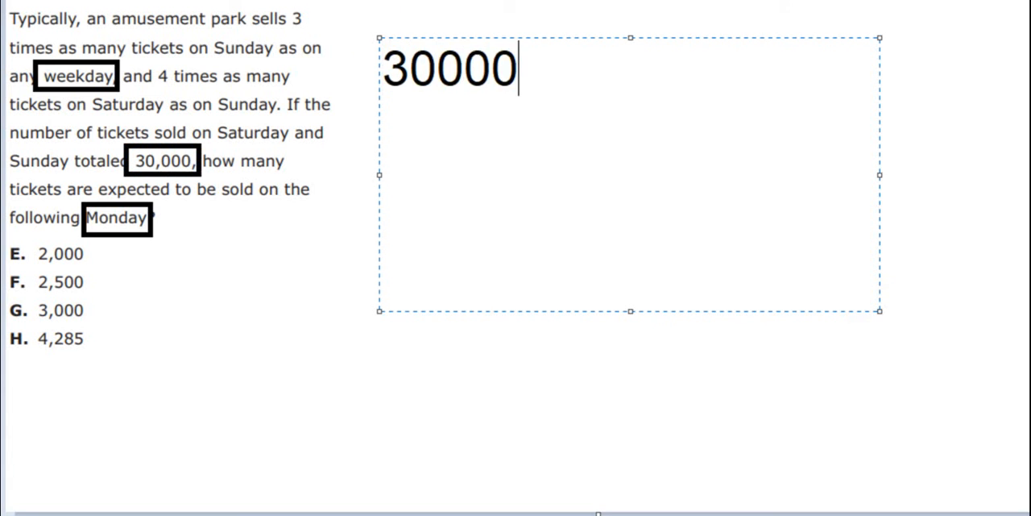
text(divide)
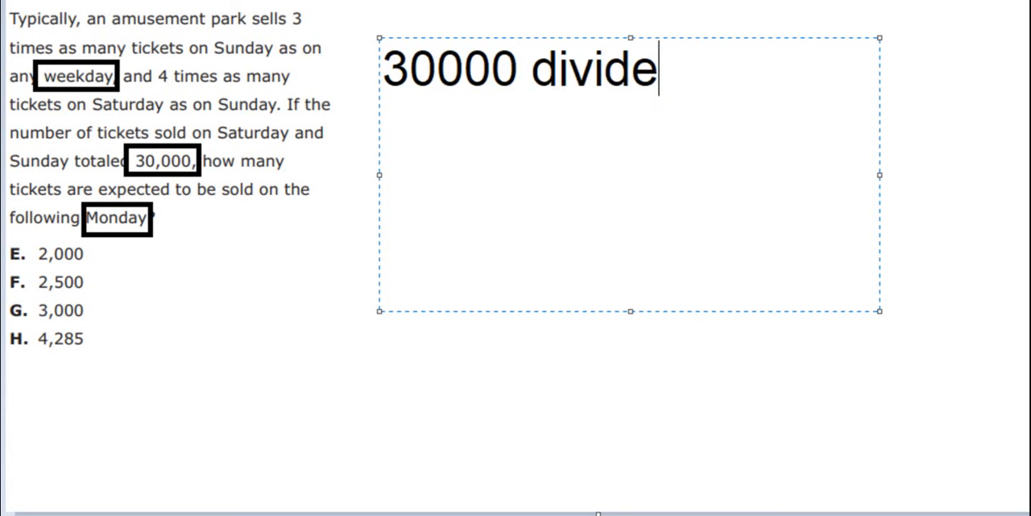
text(with)
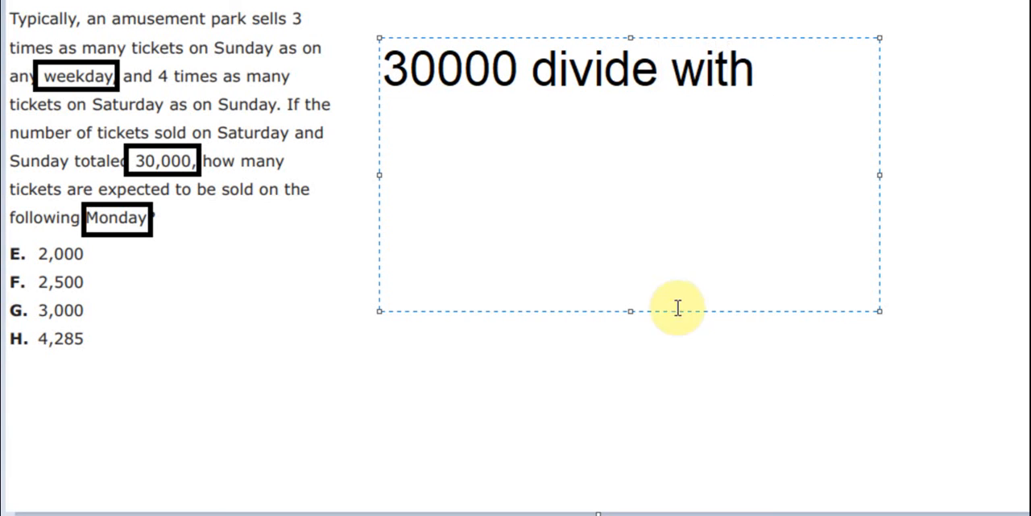
text(4)
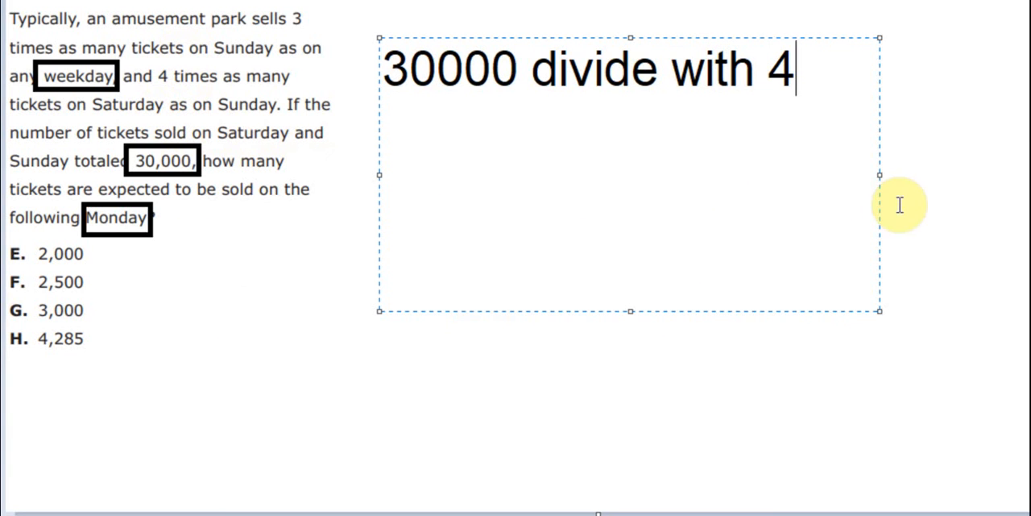
text(then)
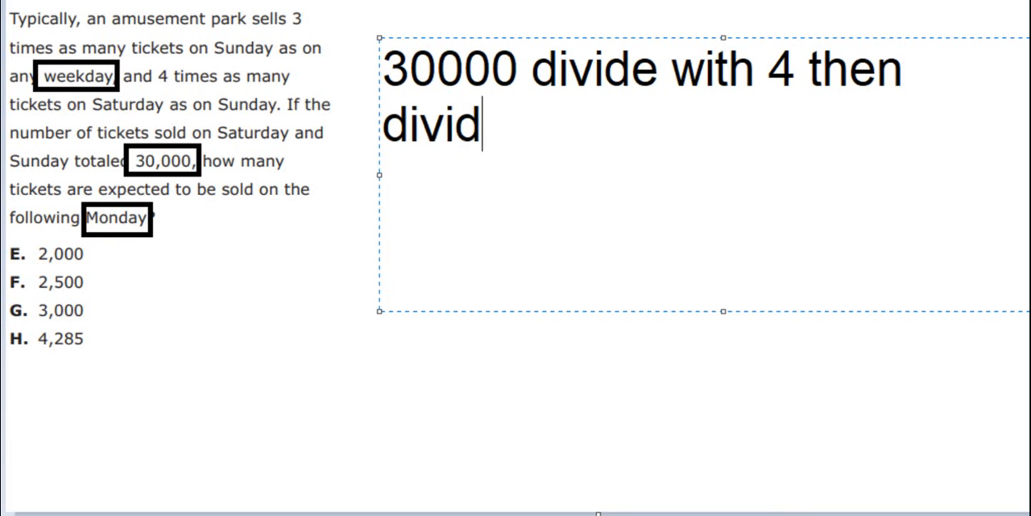
text(e with 3)
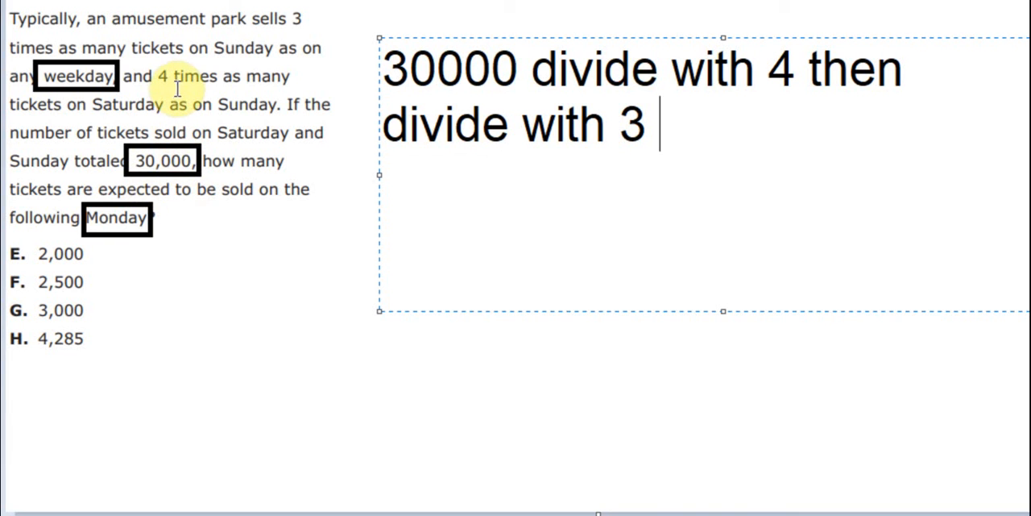
mouse_move(158, 95)
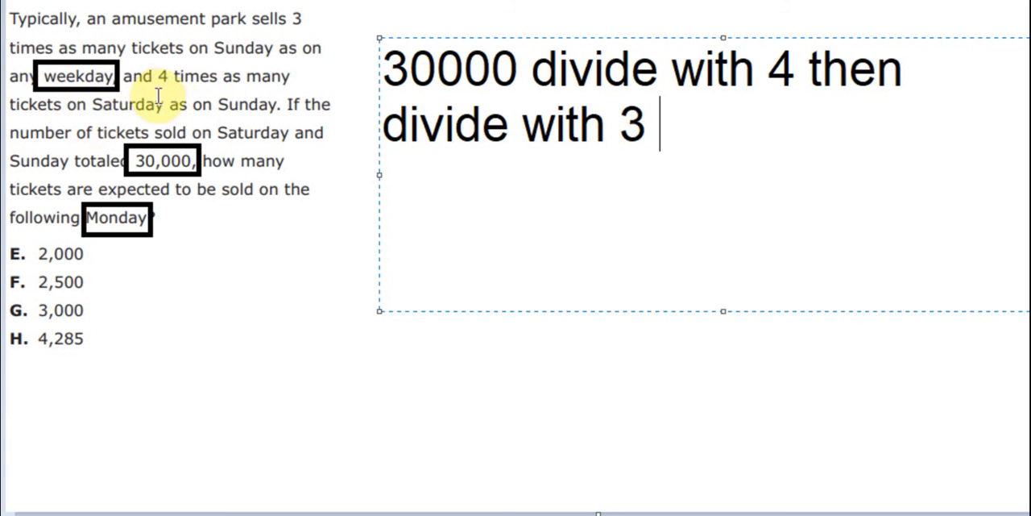
mouse_move(174, 235)
text(=)
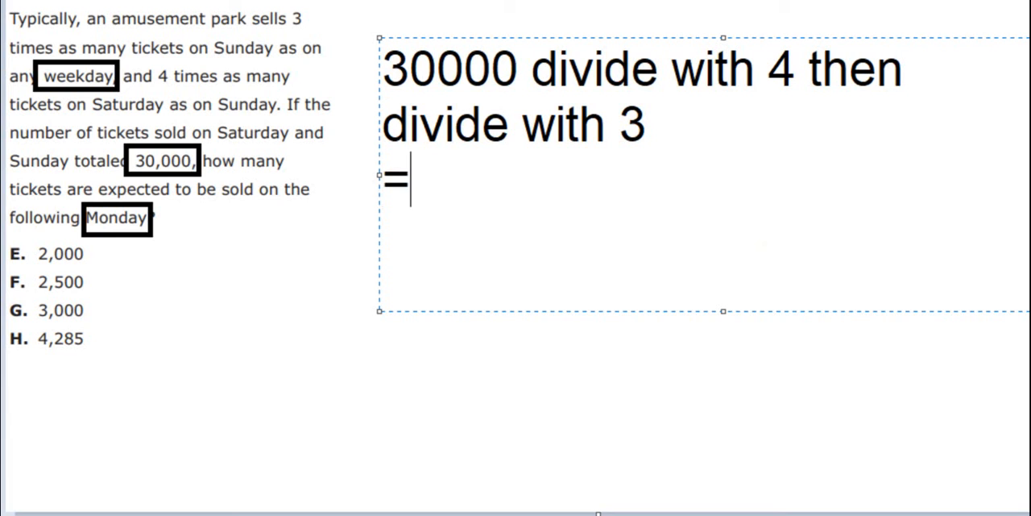
text(> 30000)
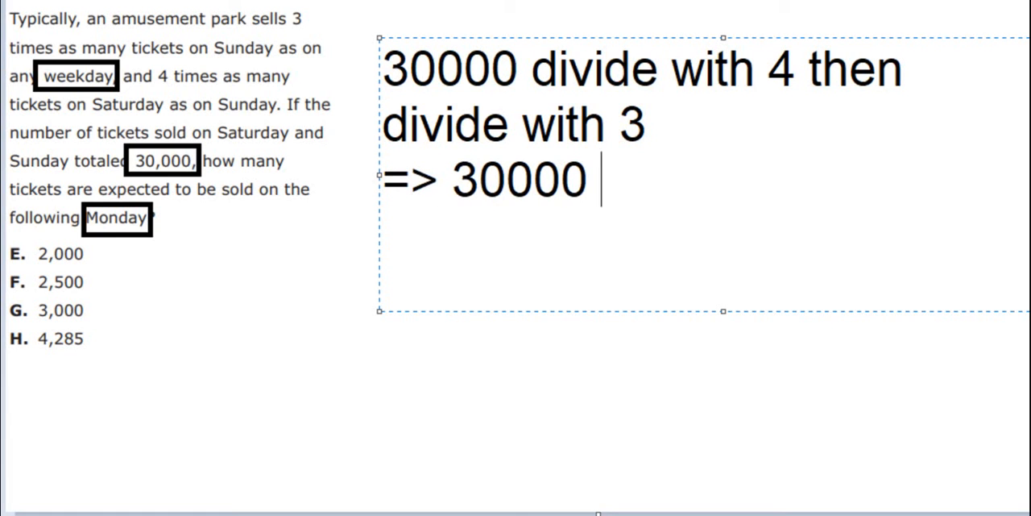